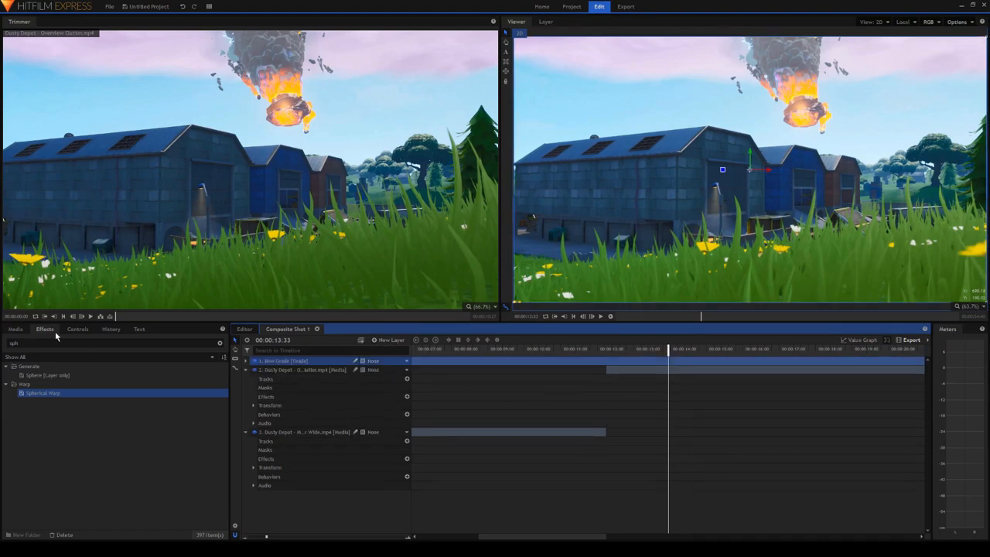
Find the Zoom Blur effect by searching 'zoom' in the Effects panel.
{"action": "type", "text": "zoom"}
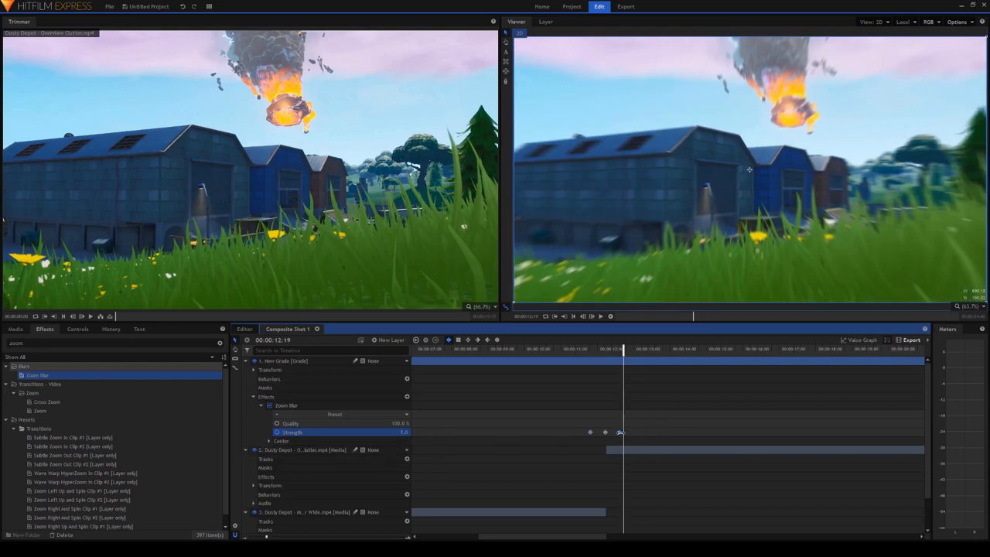
Set the middle Zoom Blur Strength keyframe to 10 just after the cut.
{"action": "left_click", "coordinate": [302, 449]}
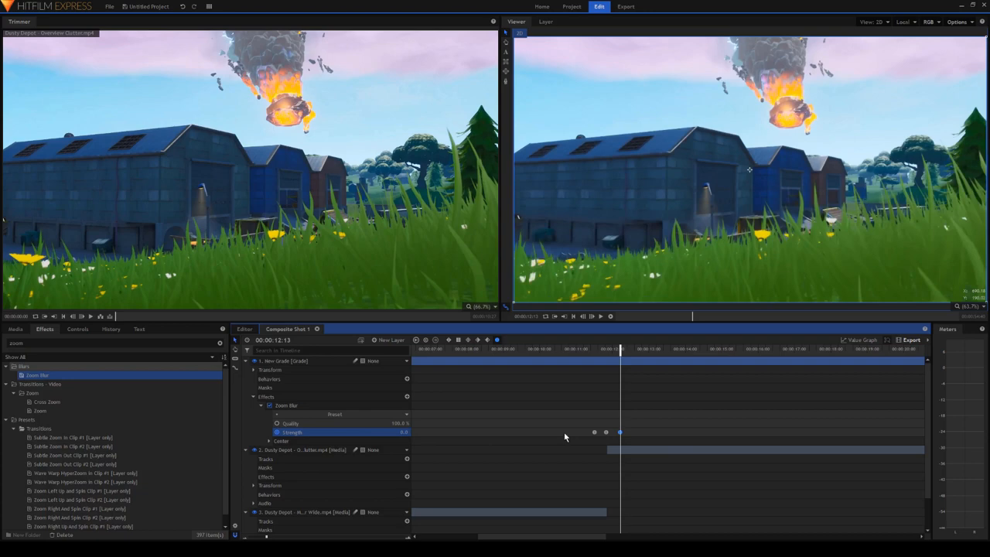
{"action": "left_click", "coordinate": [861, 340]}
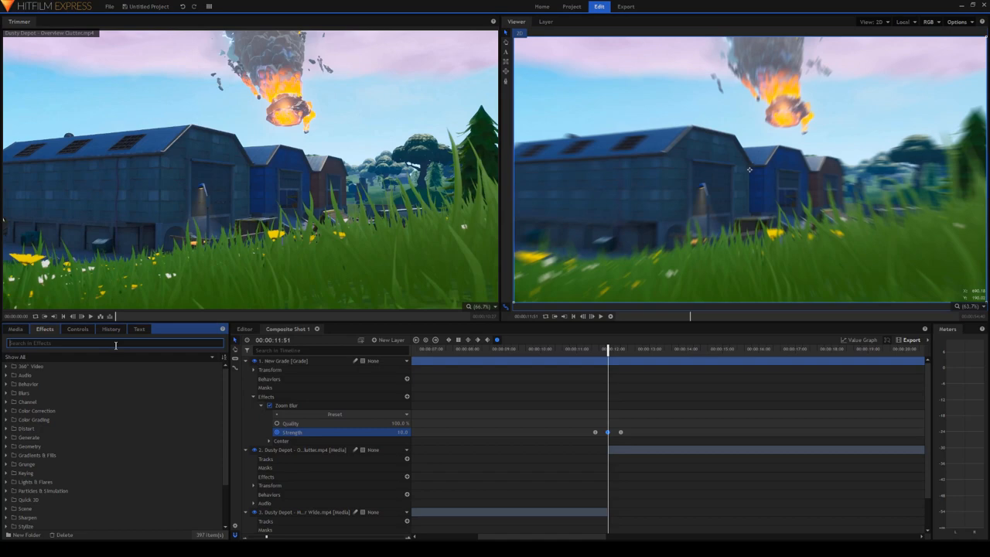
Add Spherical Warp to the Dusty Depot clips and keyframe Scale from 100 to 120 as an easing curve.
{"action": "type", "text": "spher"}
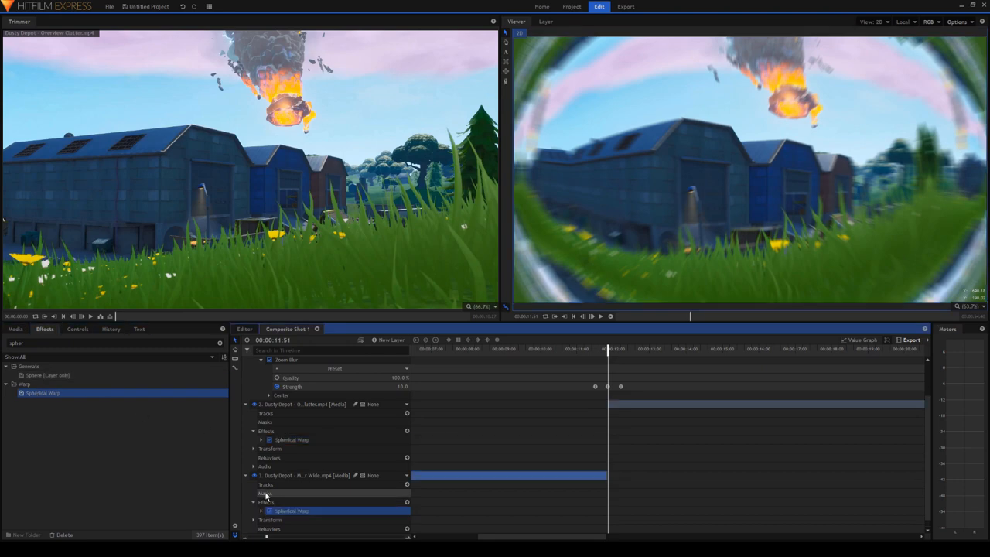
{"action": "left_click", "coordinate": [260, 440]}
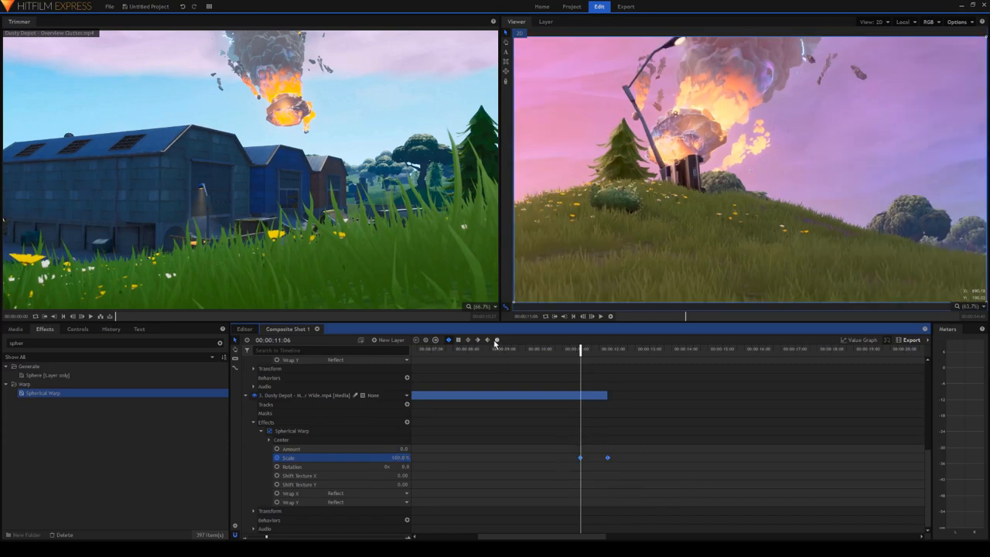
{"action": "left_click", "coordinate": [860, 339]}
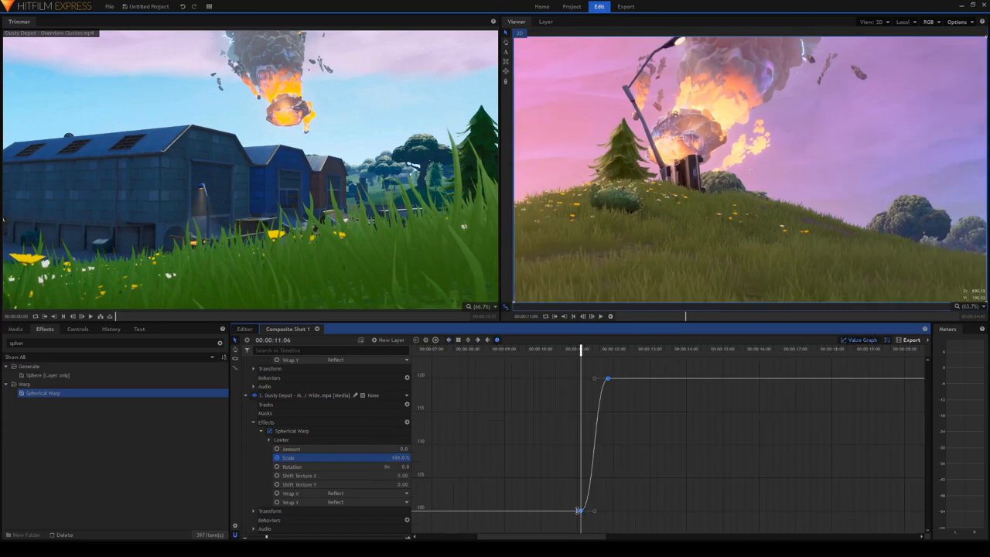